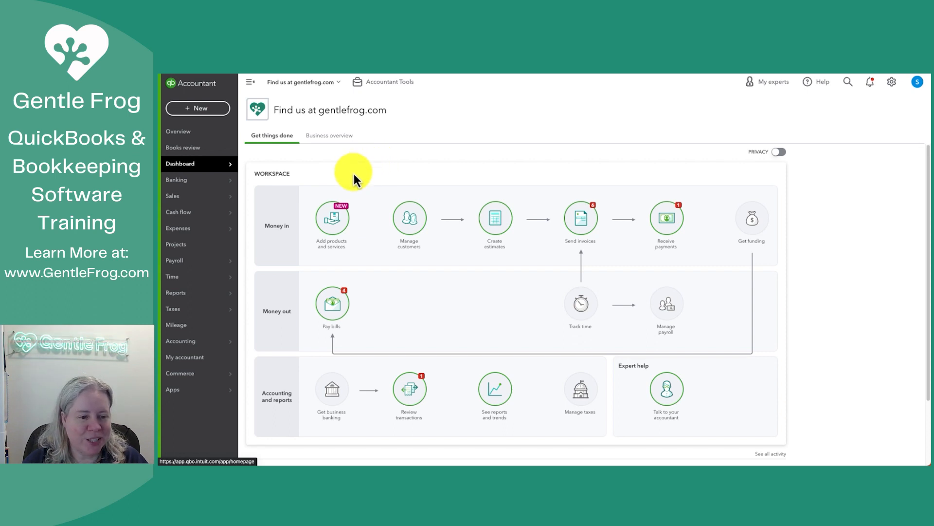
# Step: Show the Expenses tab's transaction list sorted by the Type column
pyautogui.click(178, 228)
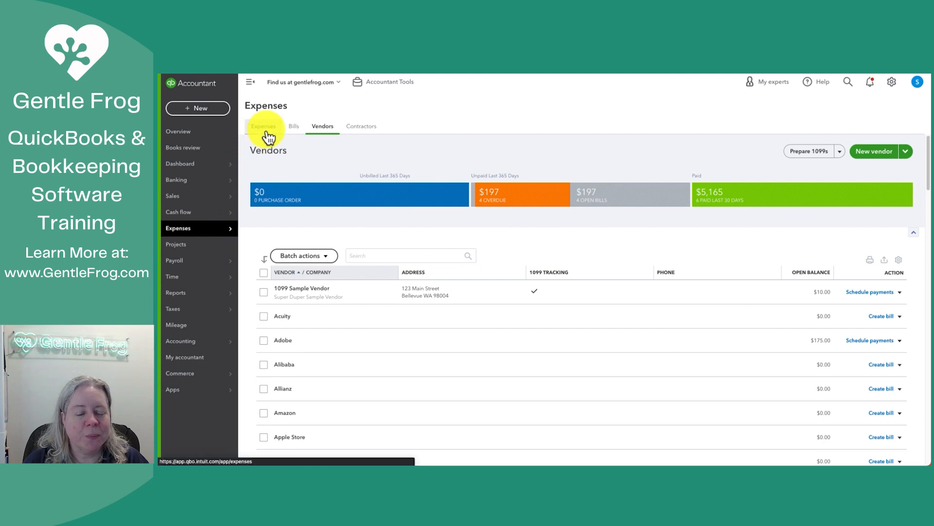
pyautogui.click(264, 126)
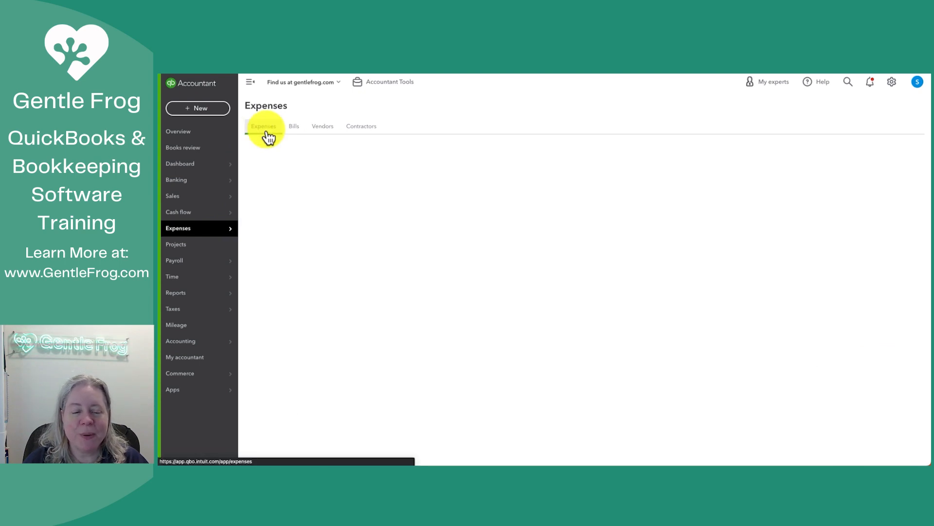
pyautogui.click(263, 125)
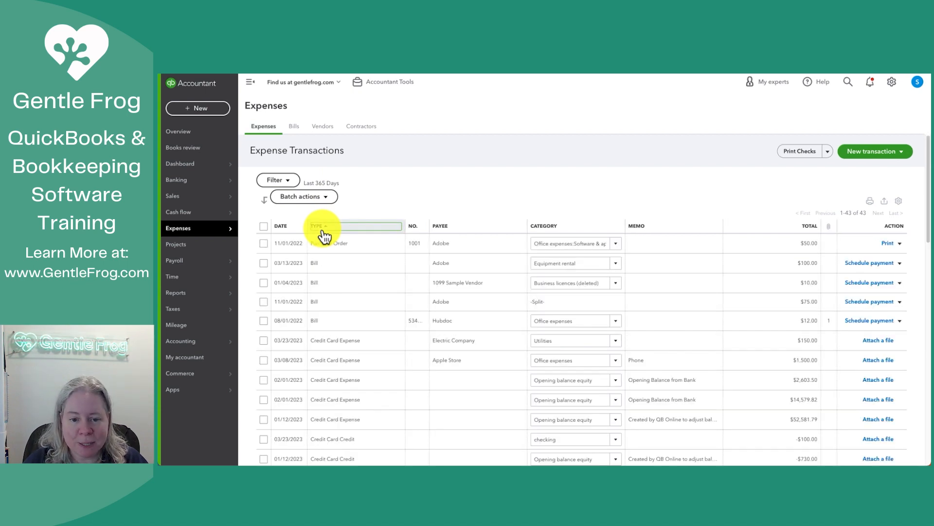
# Step: Sort expenses by payee and tick the first two 1099 Sample Vendor transactions
pyautogui.click(415, 226)
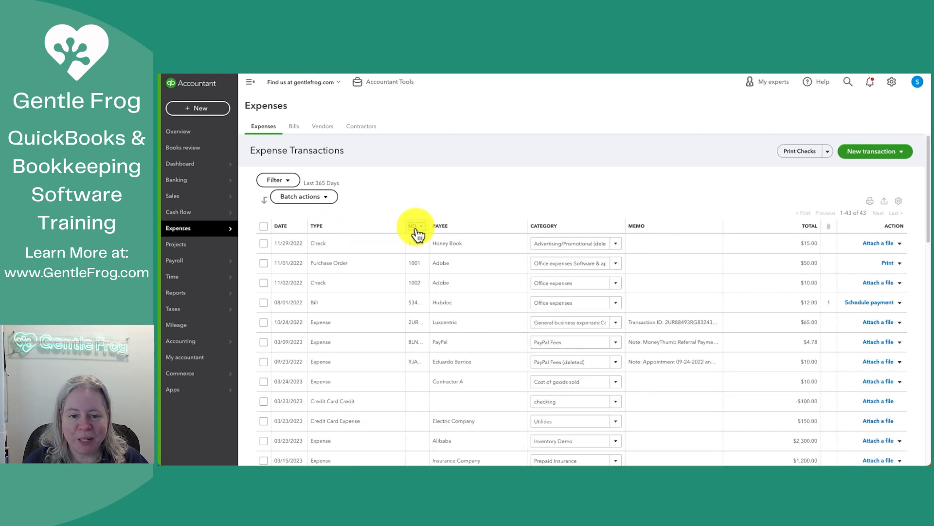
pyautogui.click(440, 225)
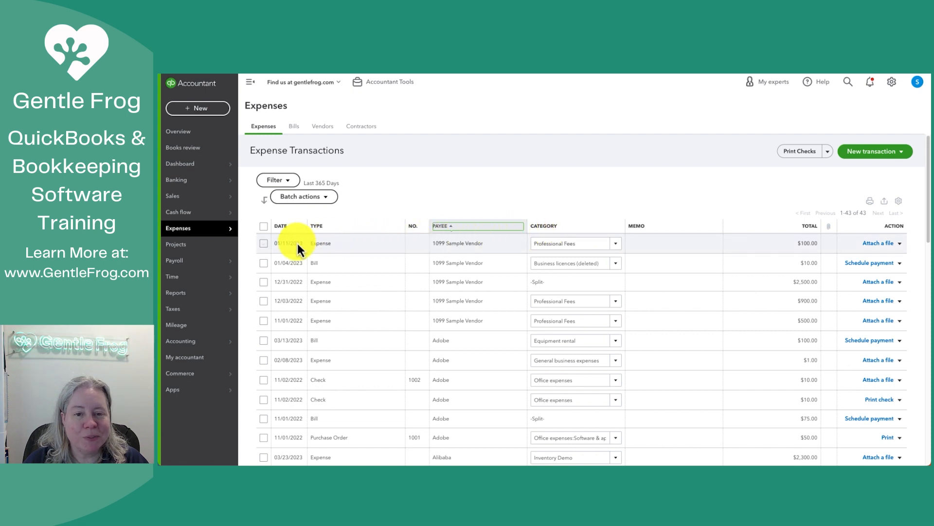
pyautogui.click(263, 243)
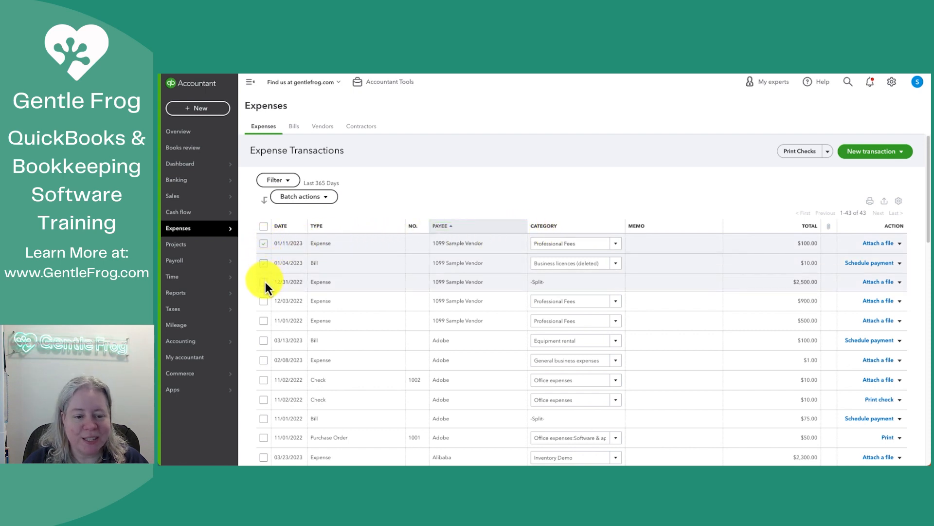
pyautogui.click(304, 197)
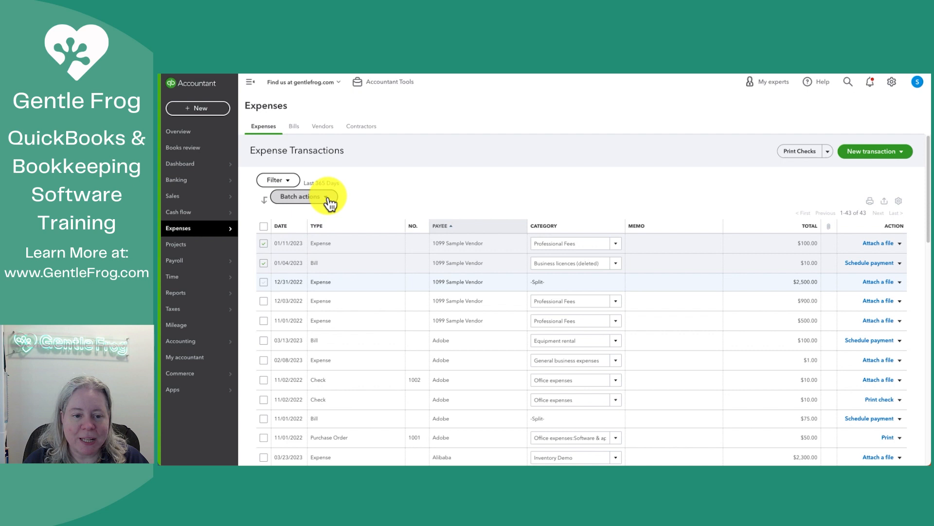
# Step: Batch-categorize both selected 1099 Sample Vendor transactions as Contractor, then re-sort by type
pyautogui.click(300, 196)
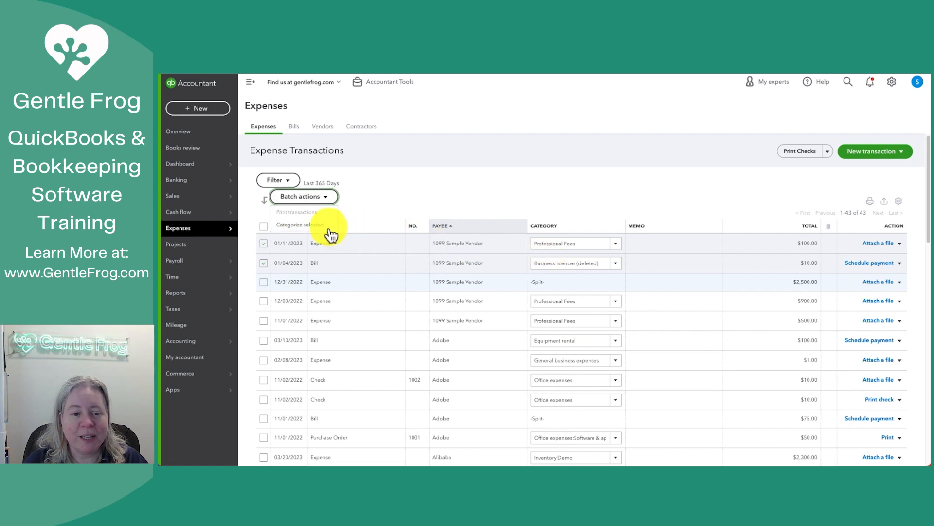
pyautogui.click(304, 225)
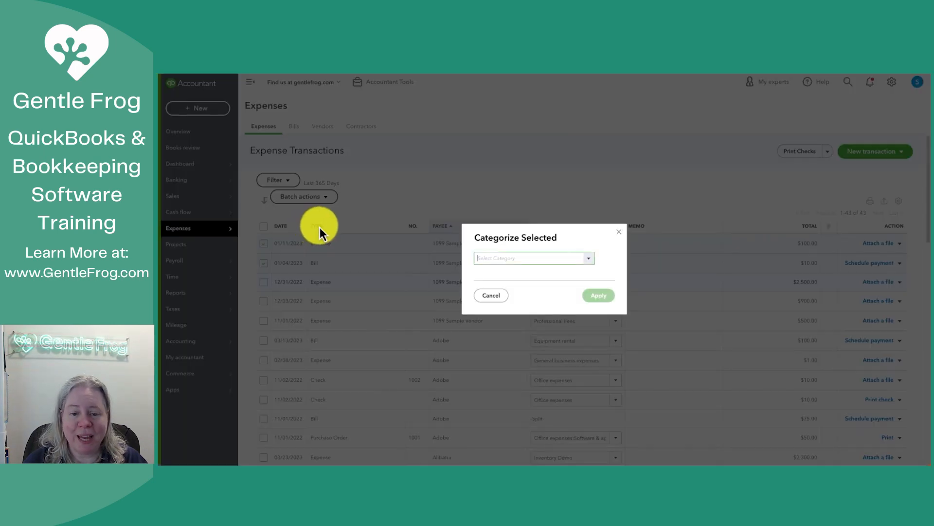
pyautogui.click(534, 257)
pyautogui.write('Contractor')
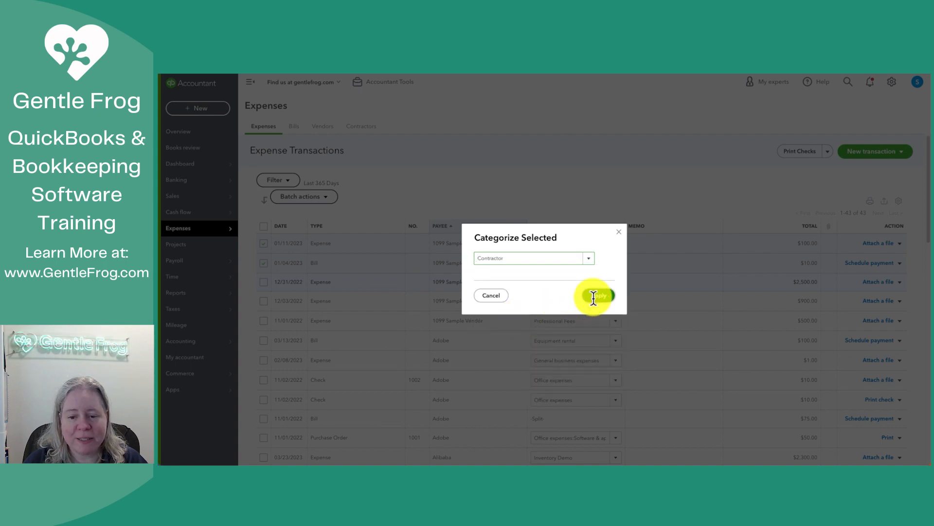
pyautogui.click(595, 295)
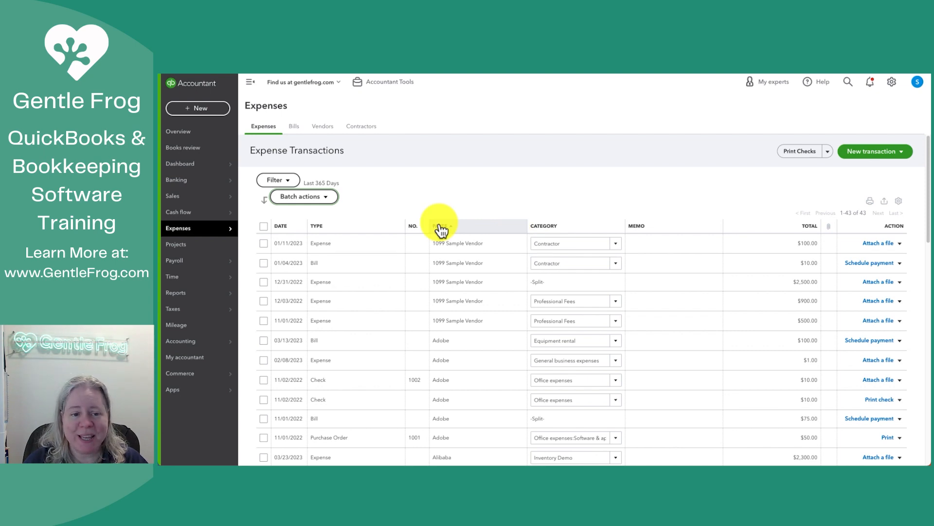
pyautogui.click(319, 226)
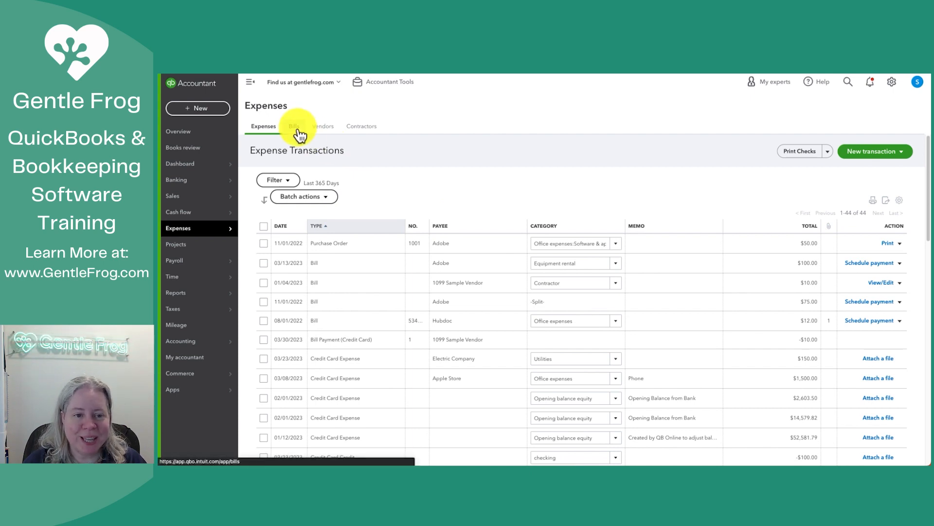
# Step: Review the Unpaid and Paid bills, then switch to the Vendors list
pyautogui.click(293, 125)
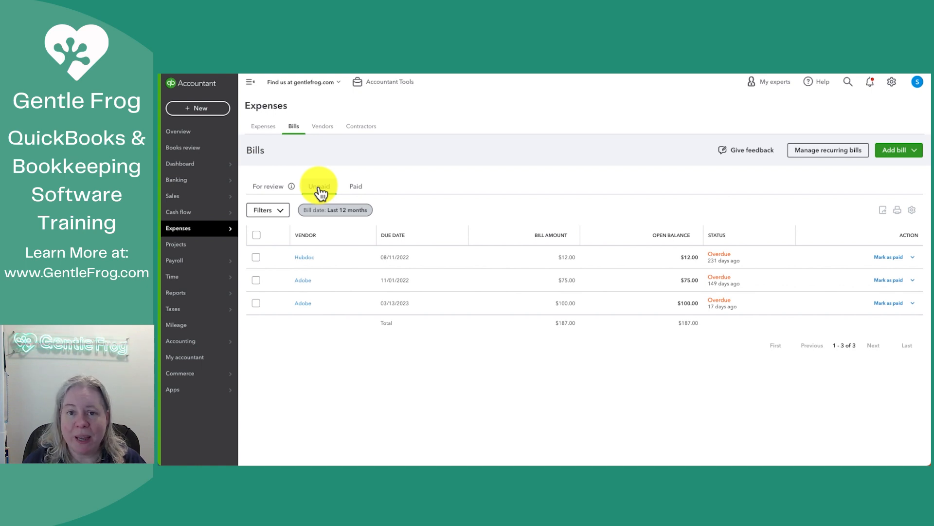
pyautogui.click(355, 186)
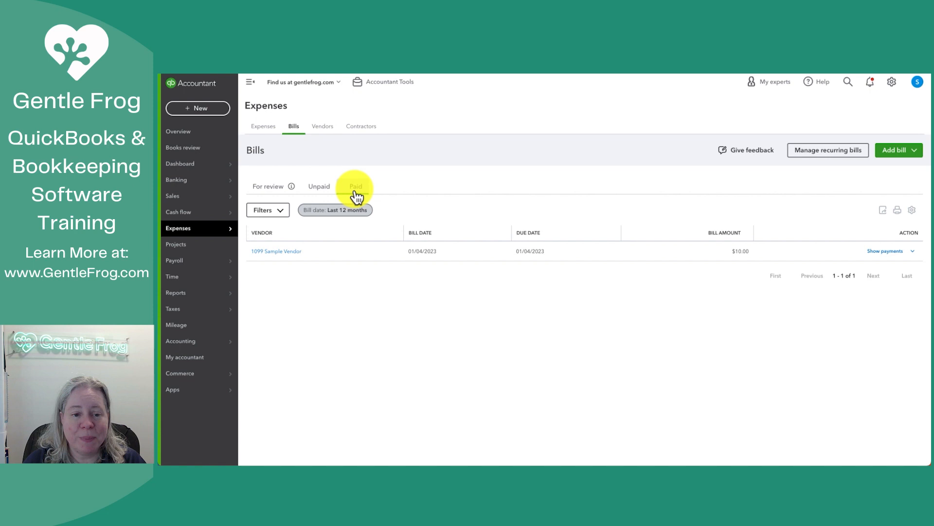
pyautogui.click(355, 186)
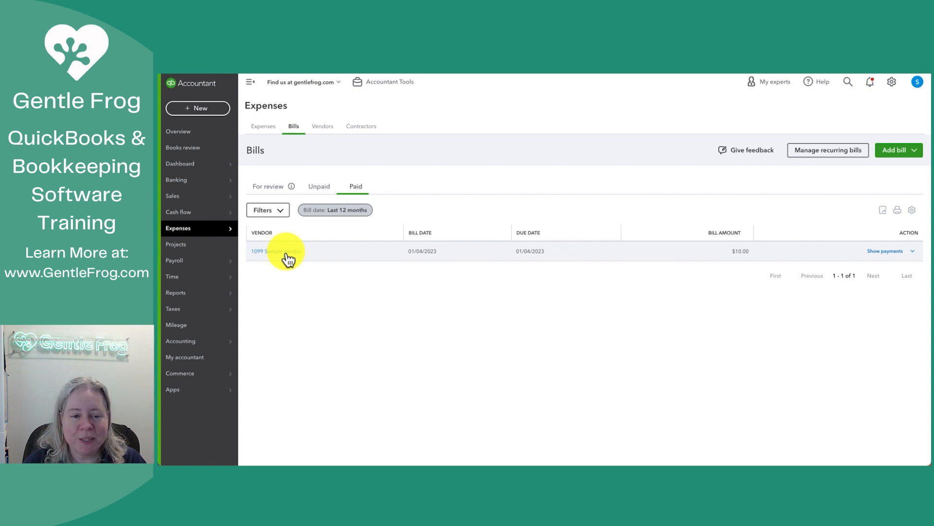
pyautogui.moveTo(336, 253)
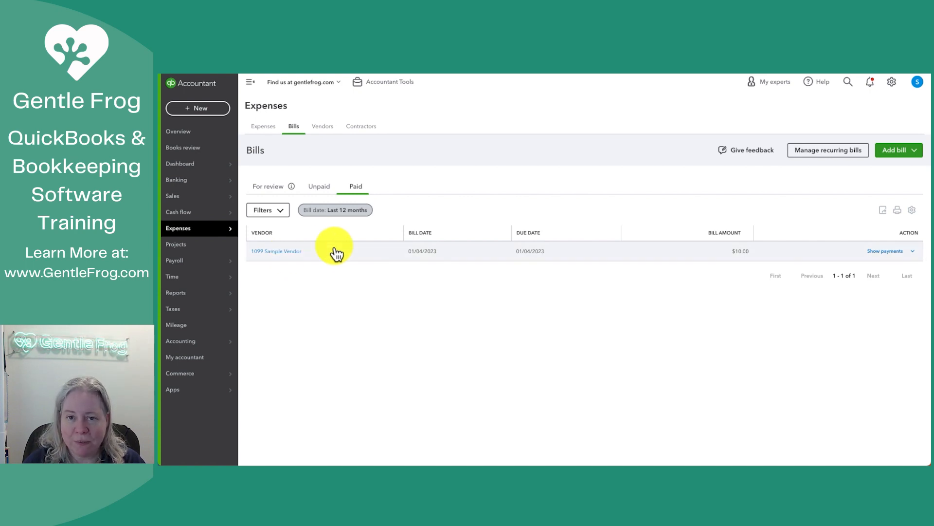
pyautogui.click(322, 126)
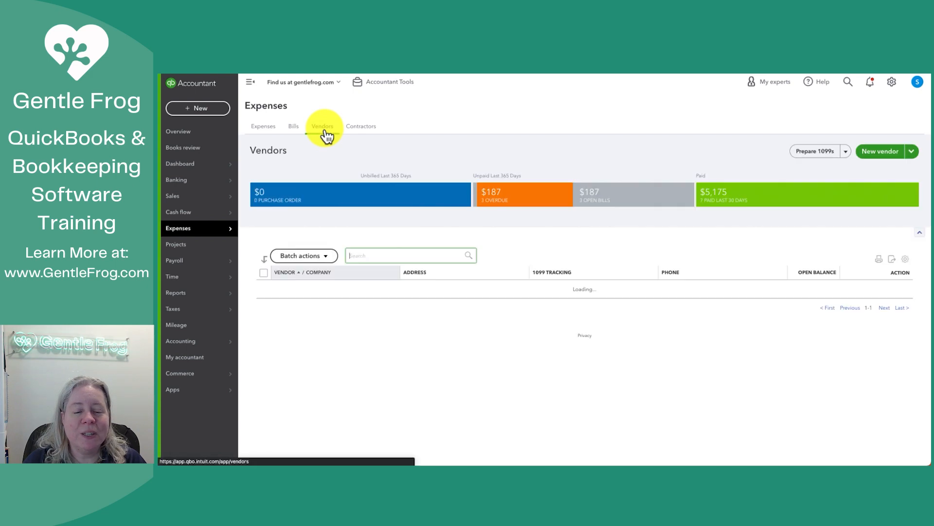
# Step: View vendors and contractors (1099 Sample Vendor, Debbie's Accounting Firm), then return to Expenses
pyautogui.click(321, 126)
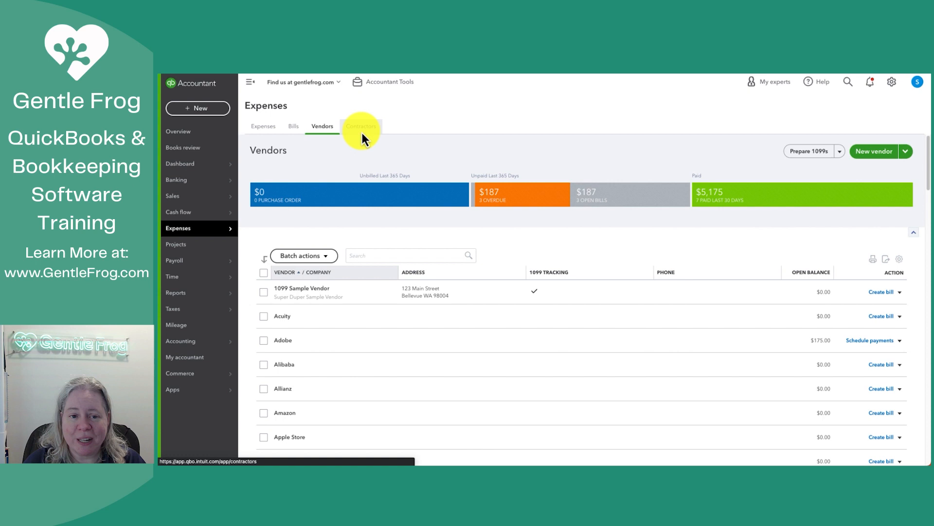
pyautogui.click(361, 126)
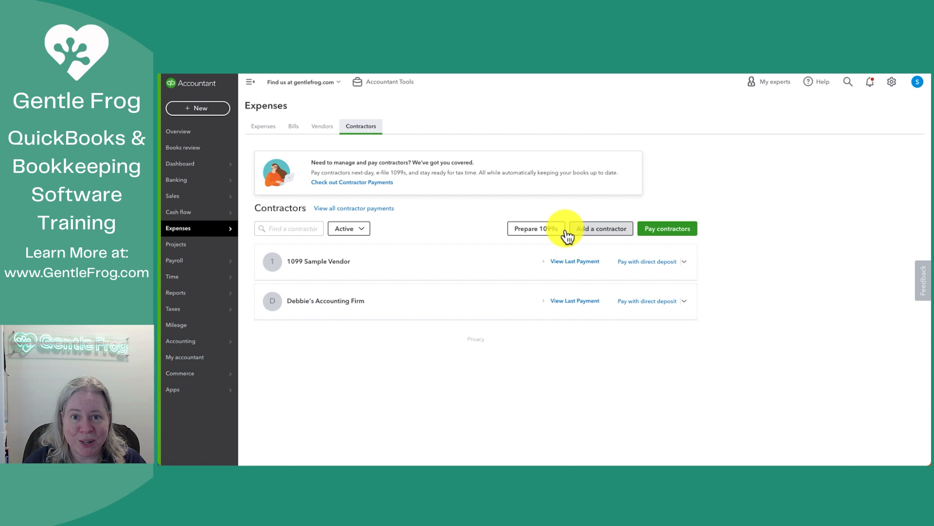
pyautogui.click(263, 126)
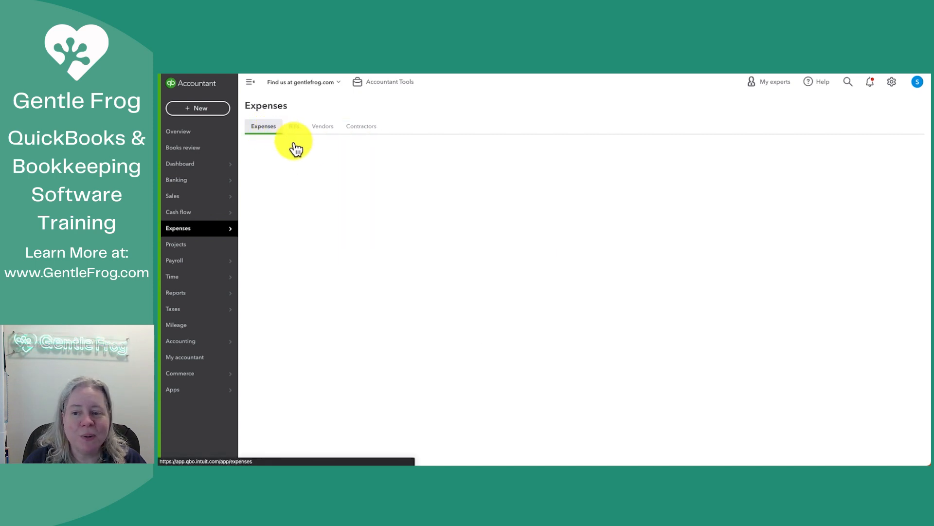
# Step: Preview the New transaction options, then go back to the Dashboard
pyautogui.click(262, 126)
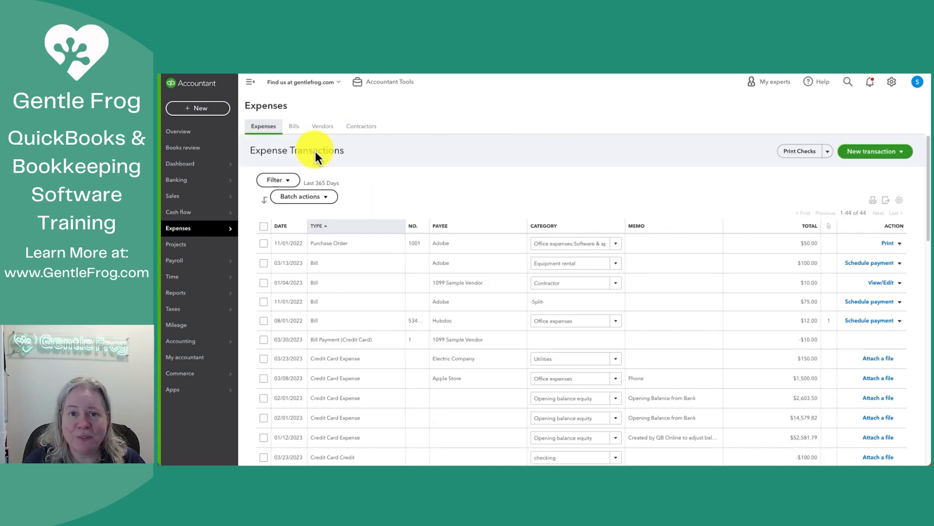
pyautogui.moveTo(881, 161)
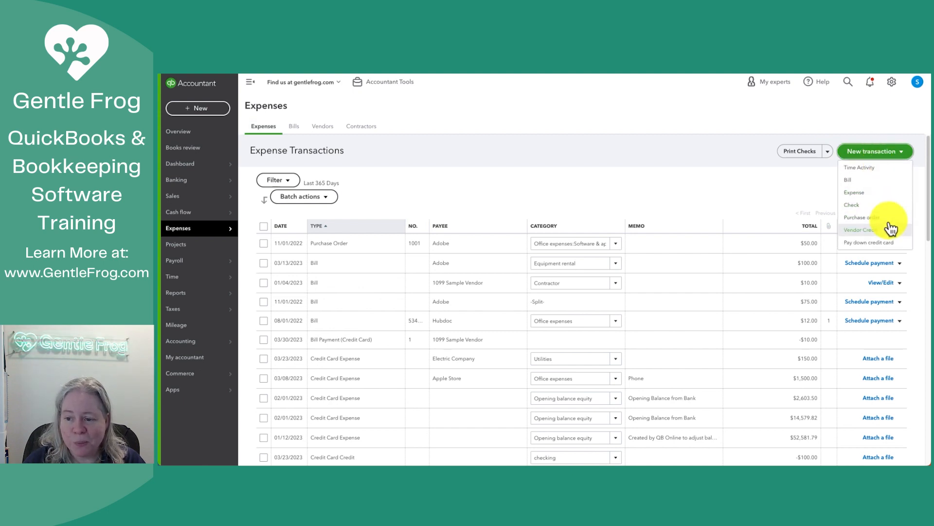
pyautogui.click(180, 163)
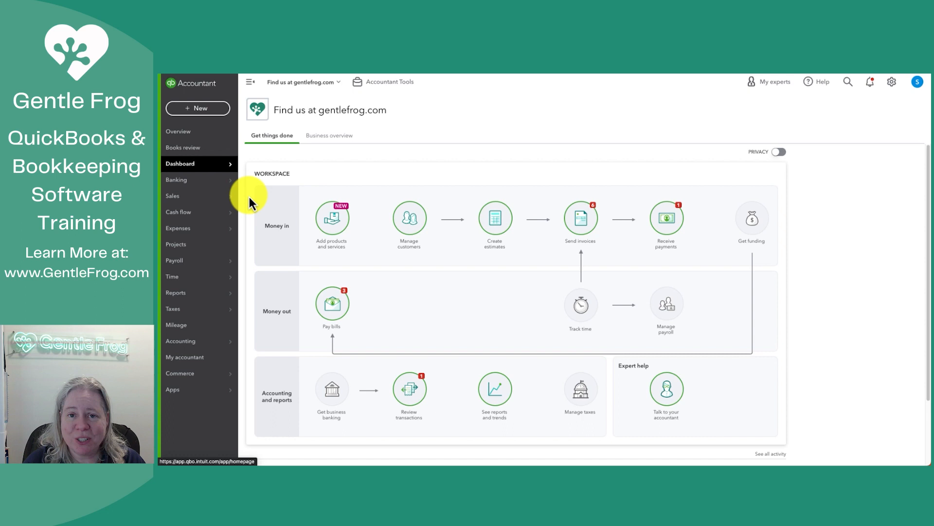
pyautogui.click(176, 179)
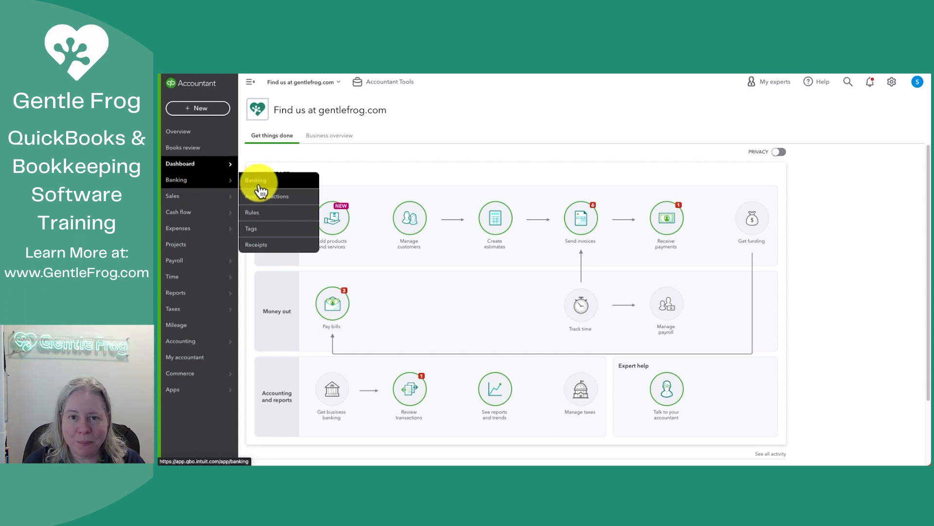
# Step: Add the $62.77 Cleverbridge, Inc. bank transaction under Office expenses, leaving 8 to review
pyautogui.click(255, 180)
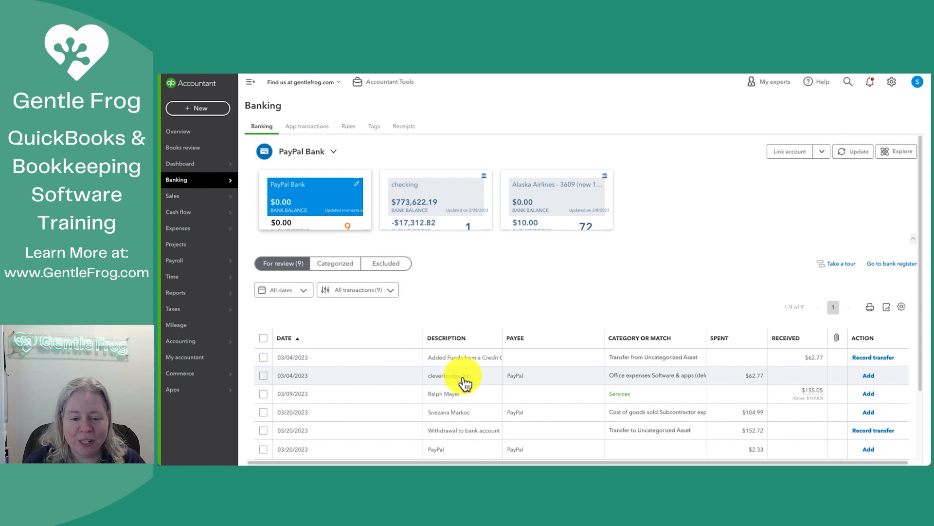
pyautogui.click(464, 374)
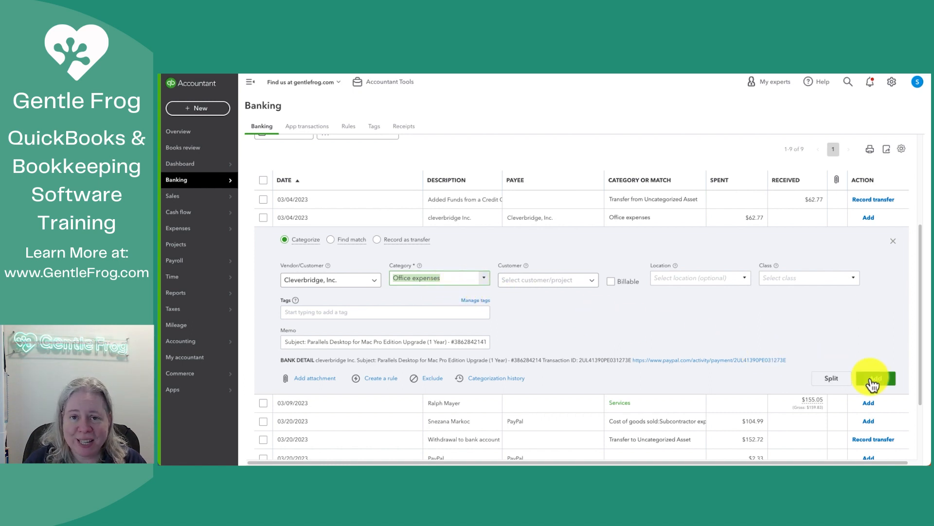
pyautogui.click(876, 377)
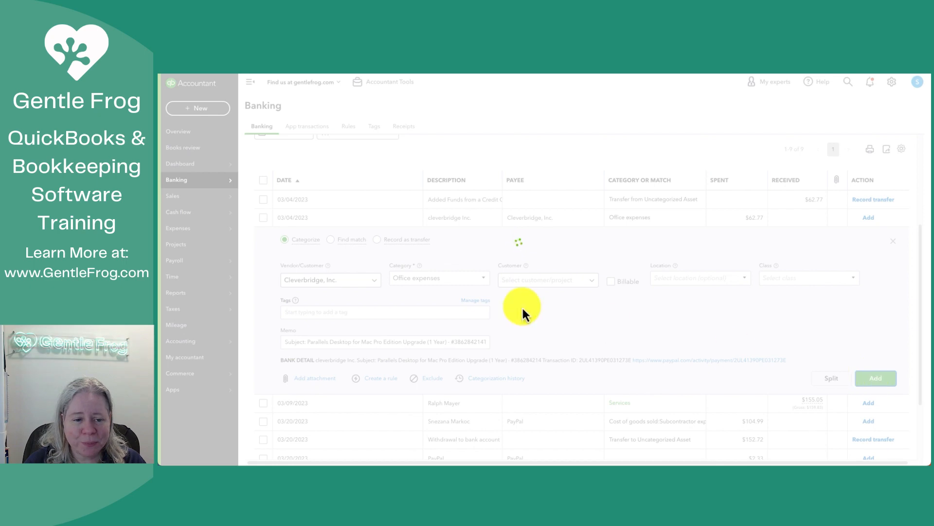
pyautogui.click(875, 378)
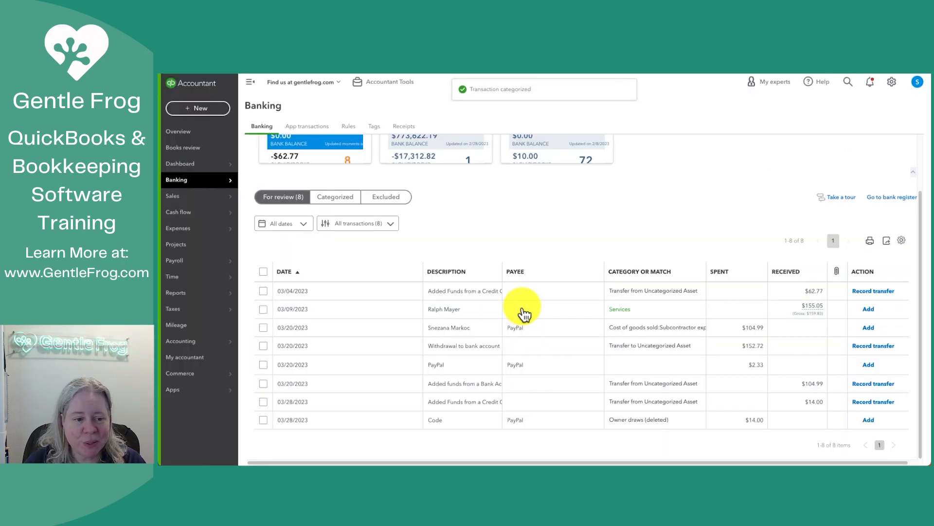
# Step: Open the Cleverbridge, Inc. vendor record showing the $62.77 Office expenses expense
pyautogui.click(177, 228)
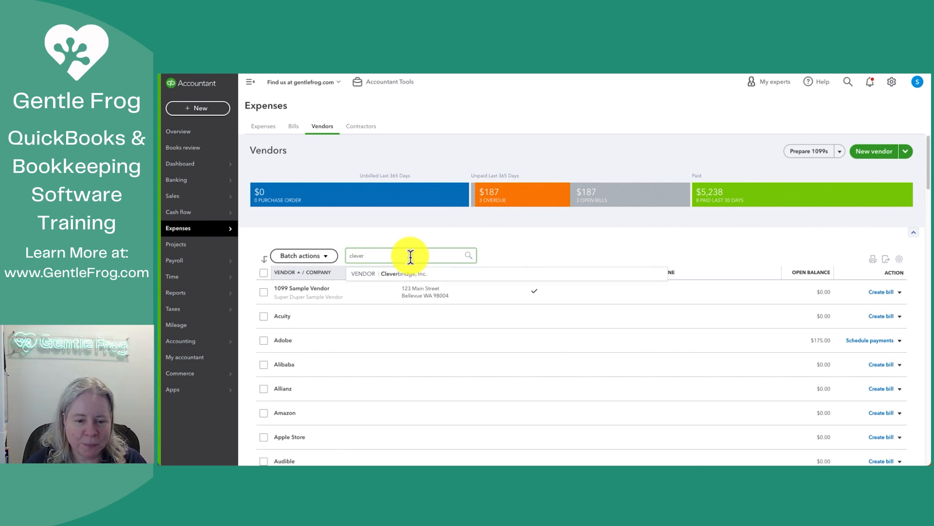
pyautogui.click(406, 273)
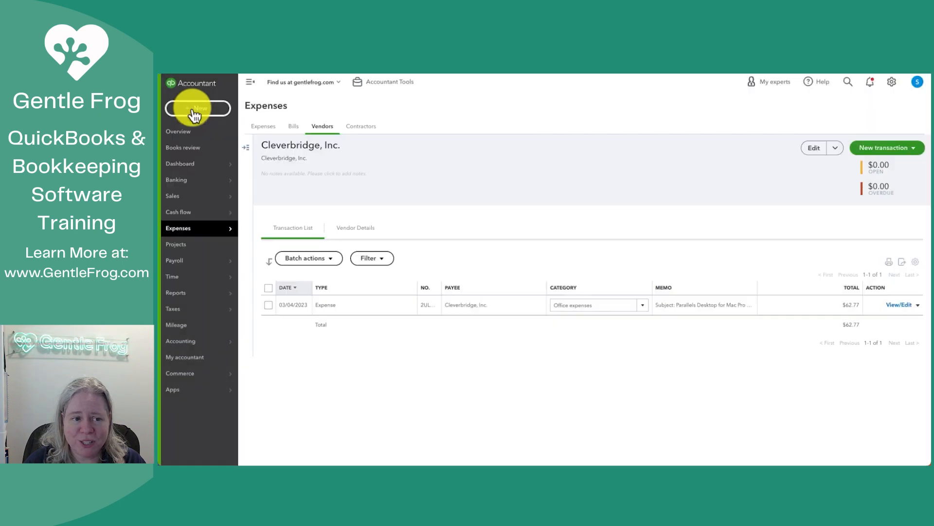
pyautogui.moveTo(362, 334)
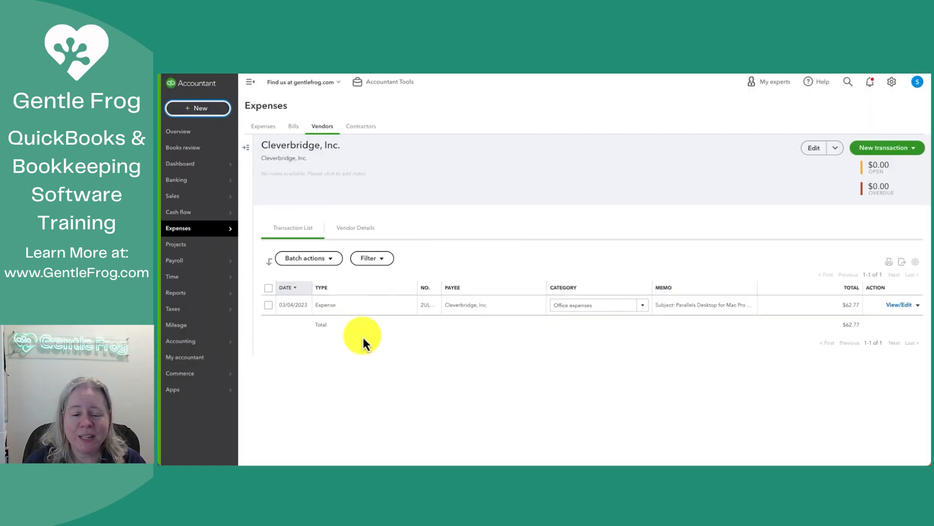